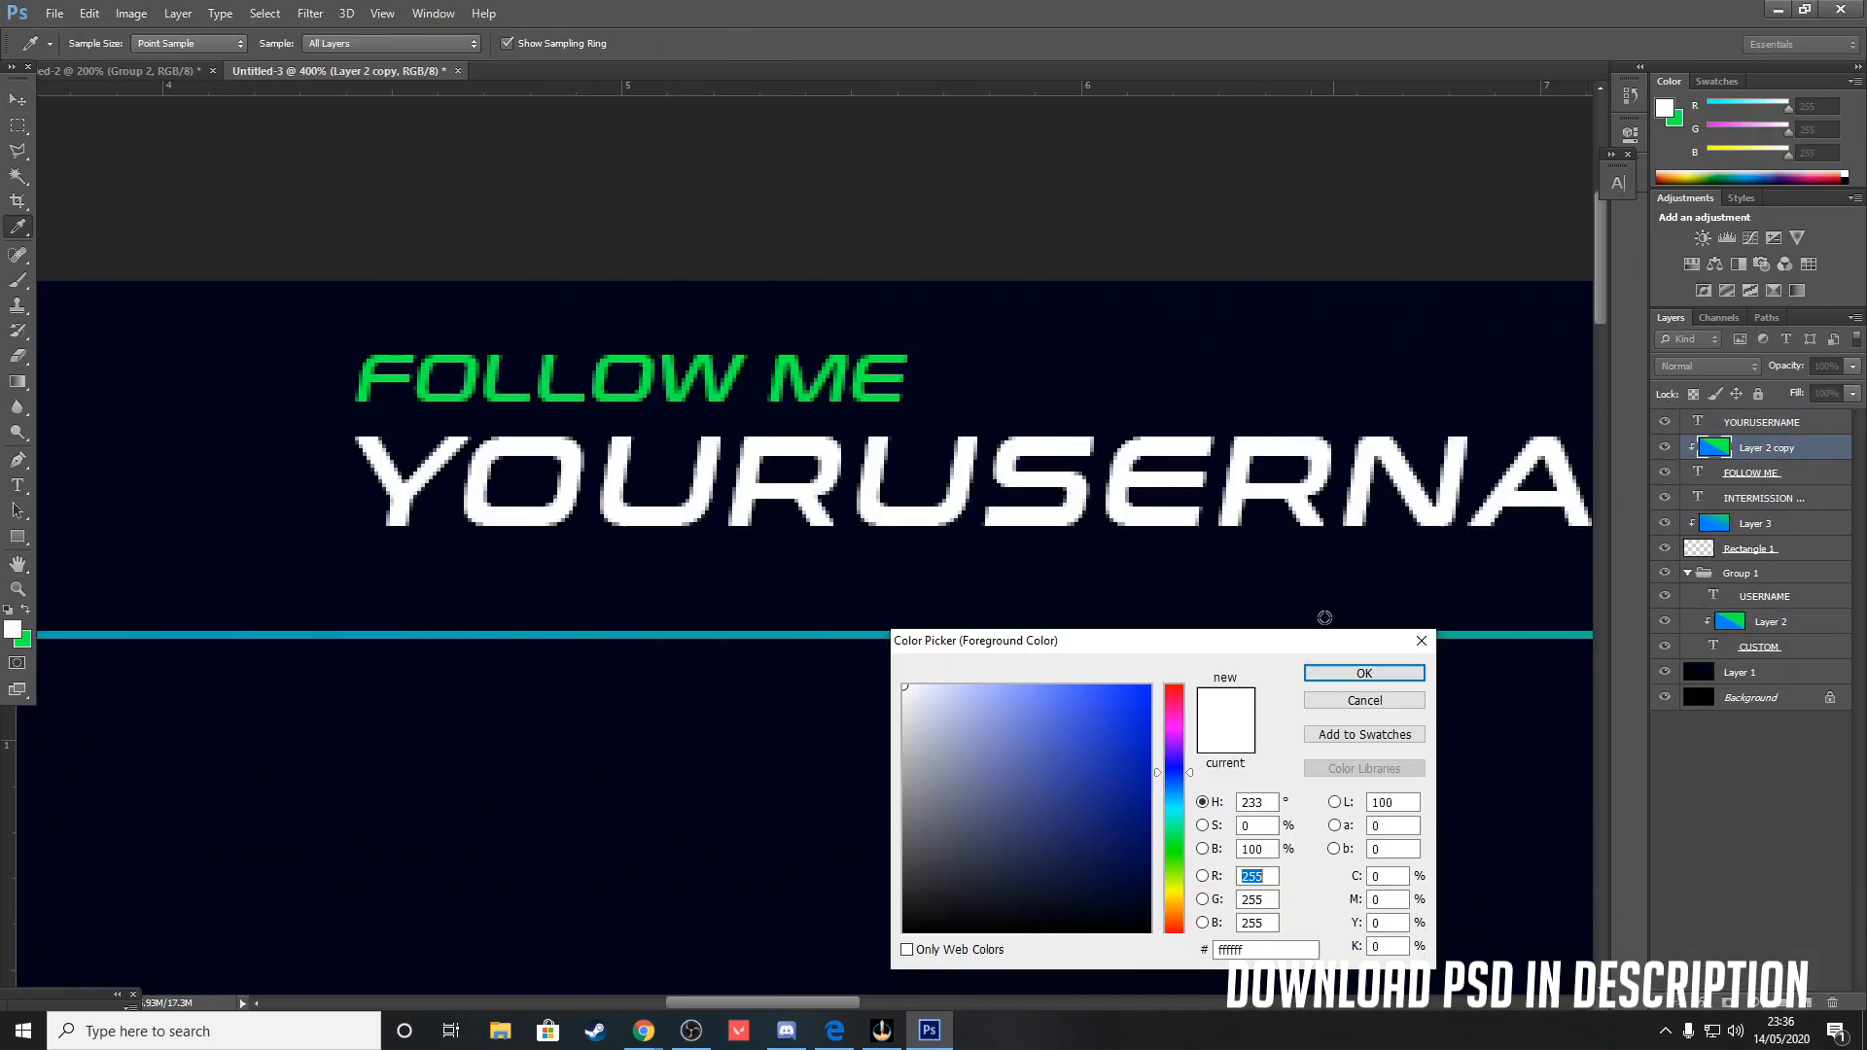
Step: Place and size the blue placeholder rectangle beside the large gradient-bordered frame
left_click(1364, 673)
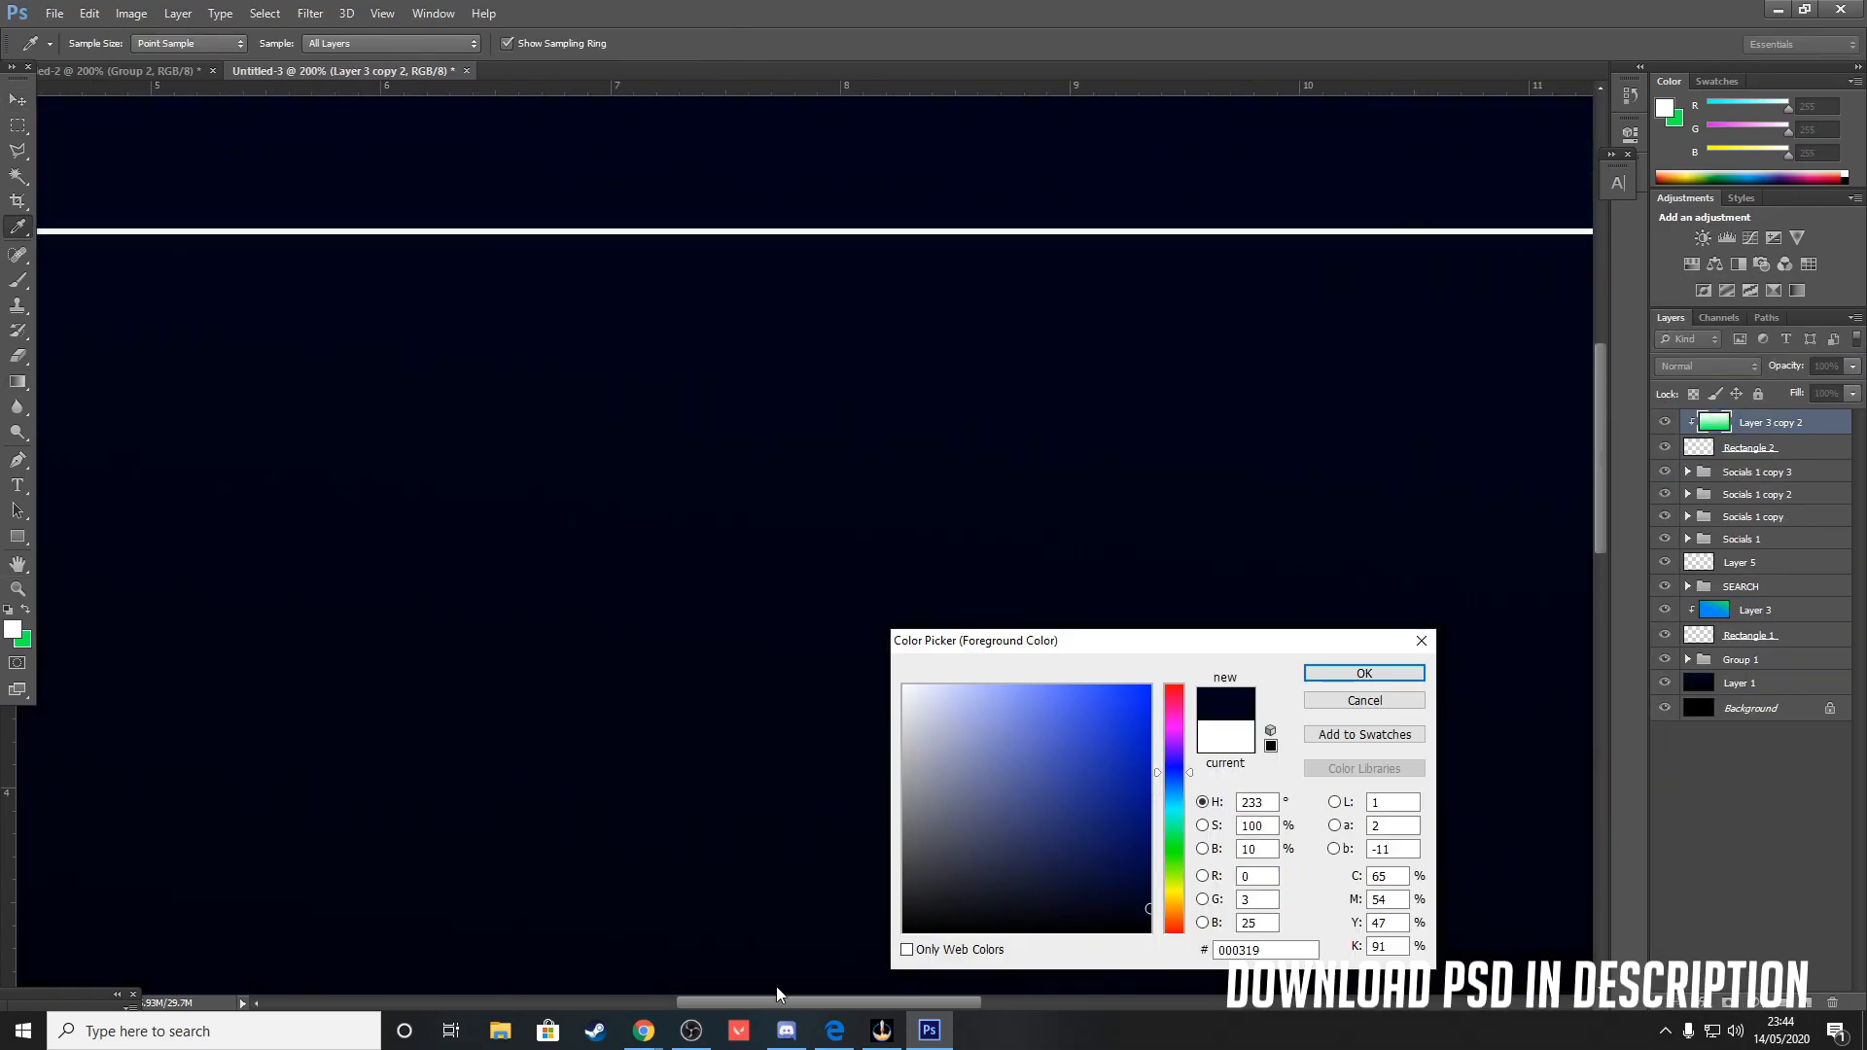
left_click(1364, 673)
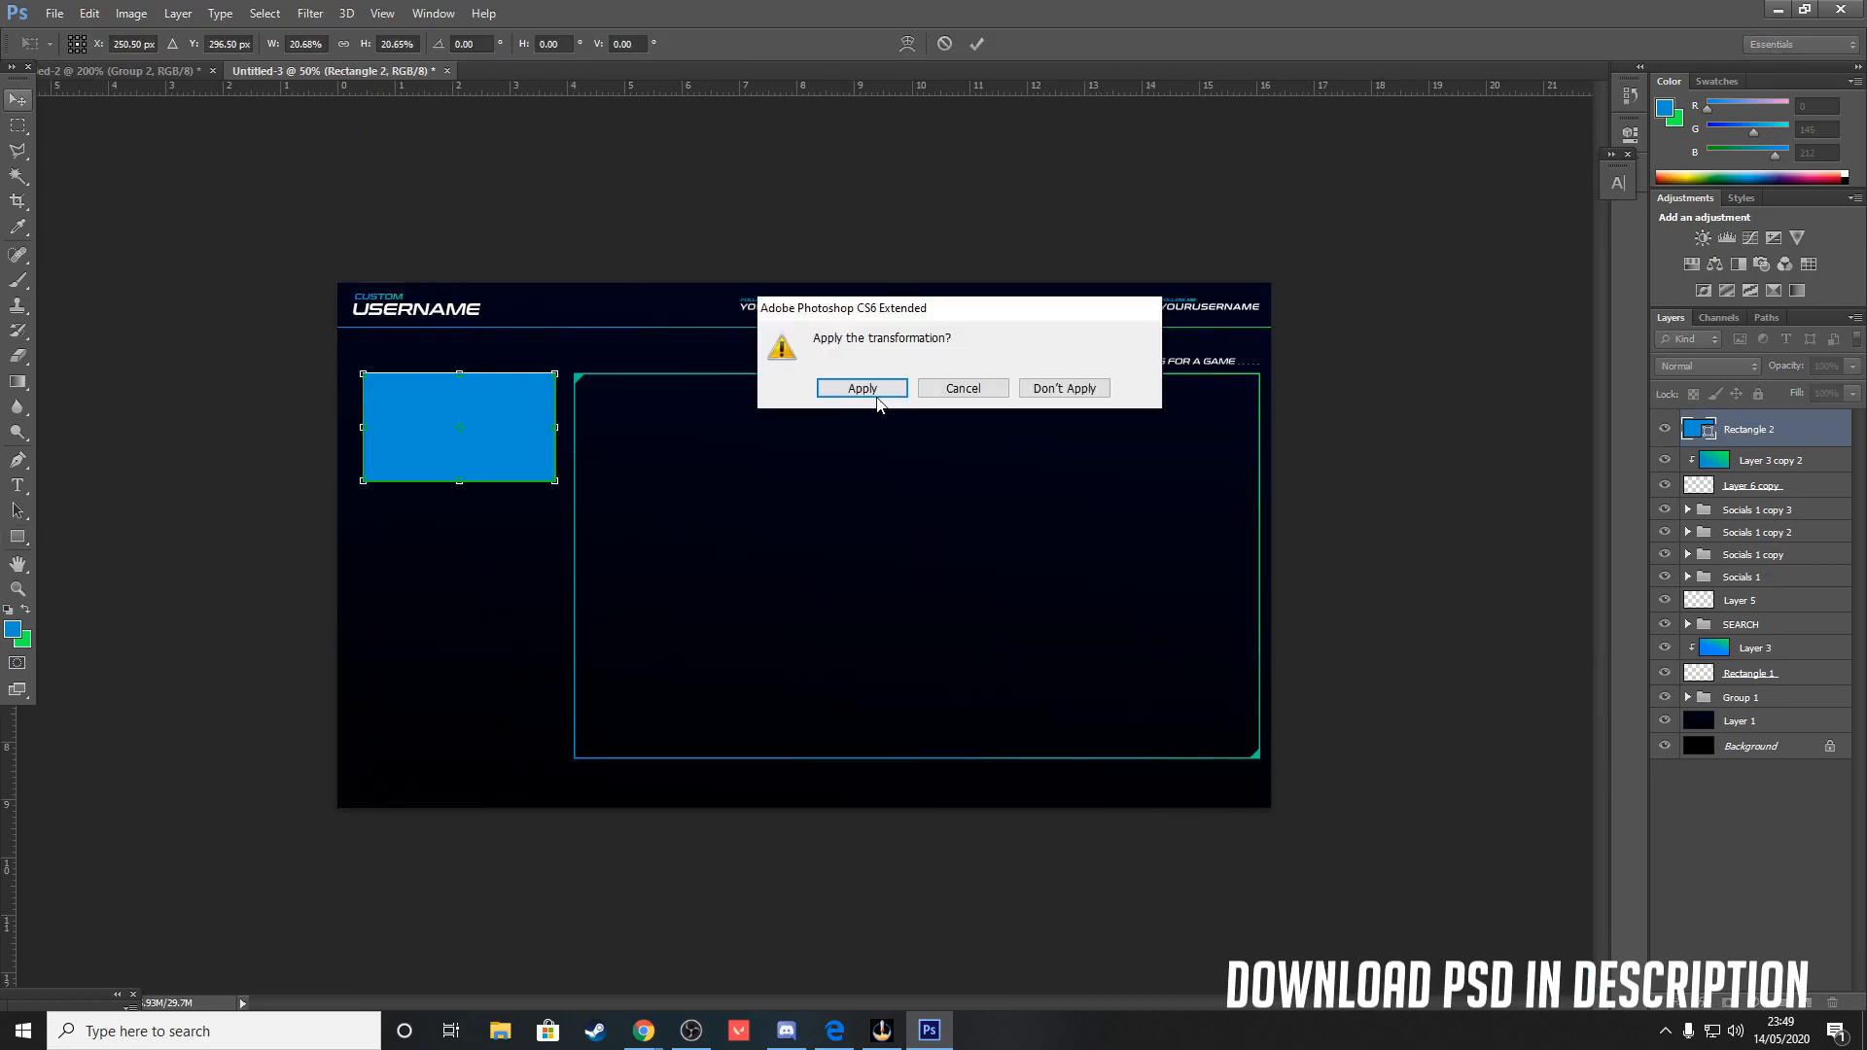
Step: Apply the blue box resize and rotate the purple layer copy 90° counterclockwise
left_click(861, 388)
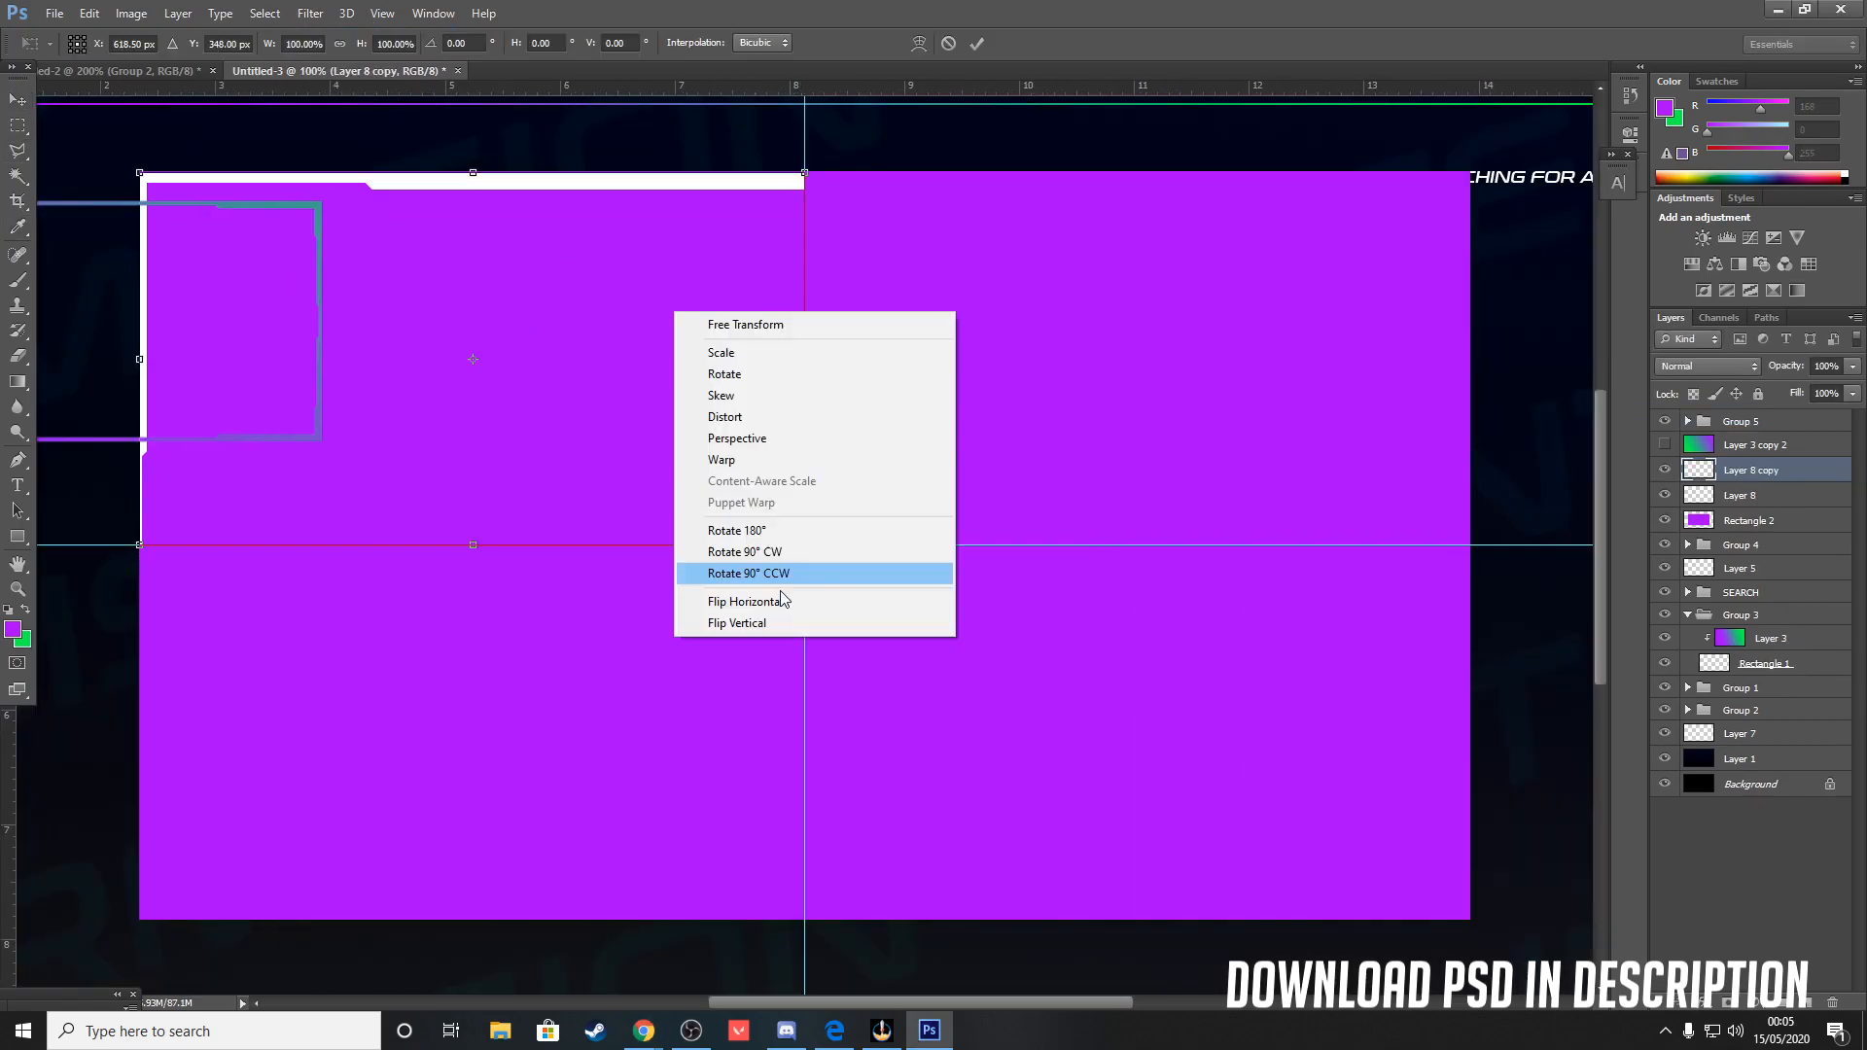
left_click(748, 573)
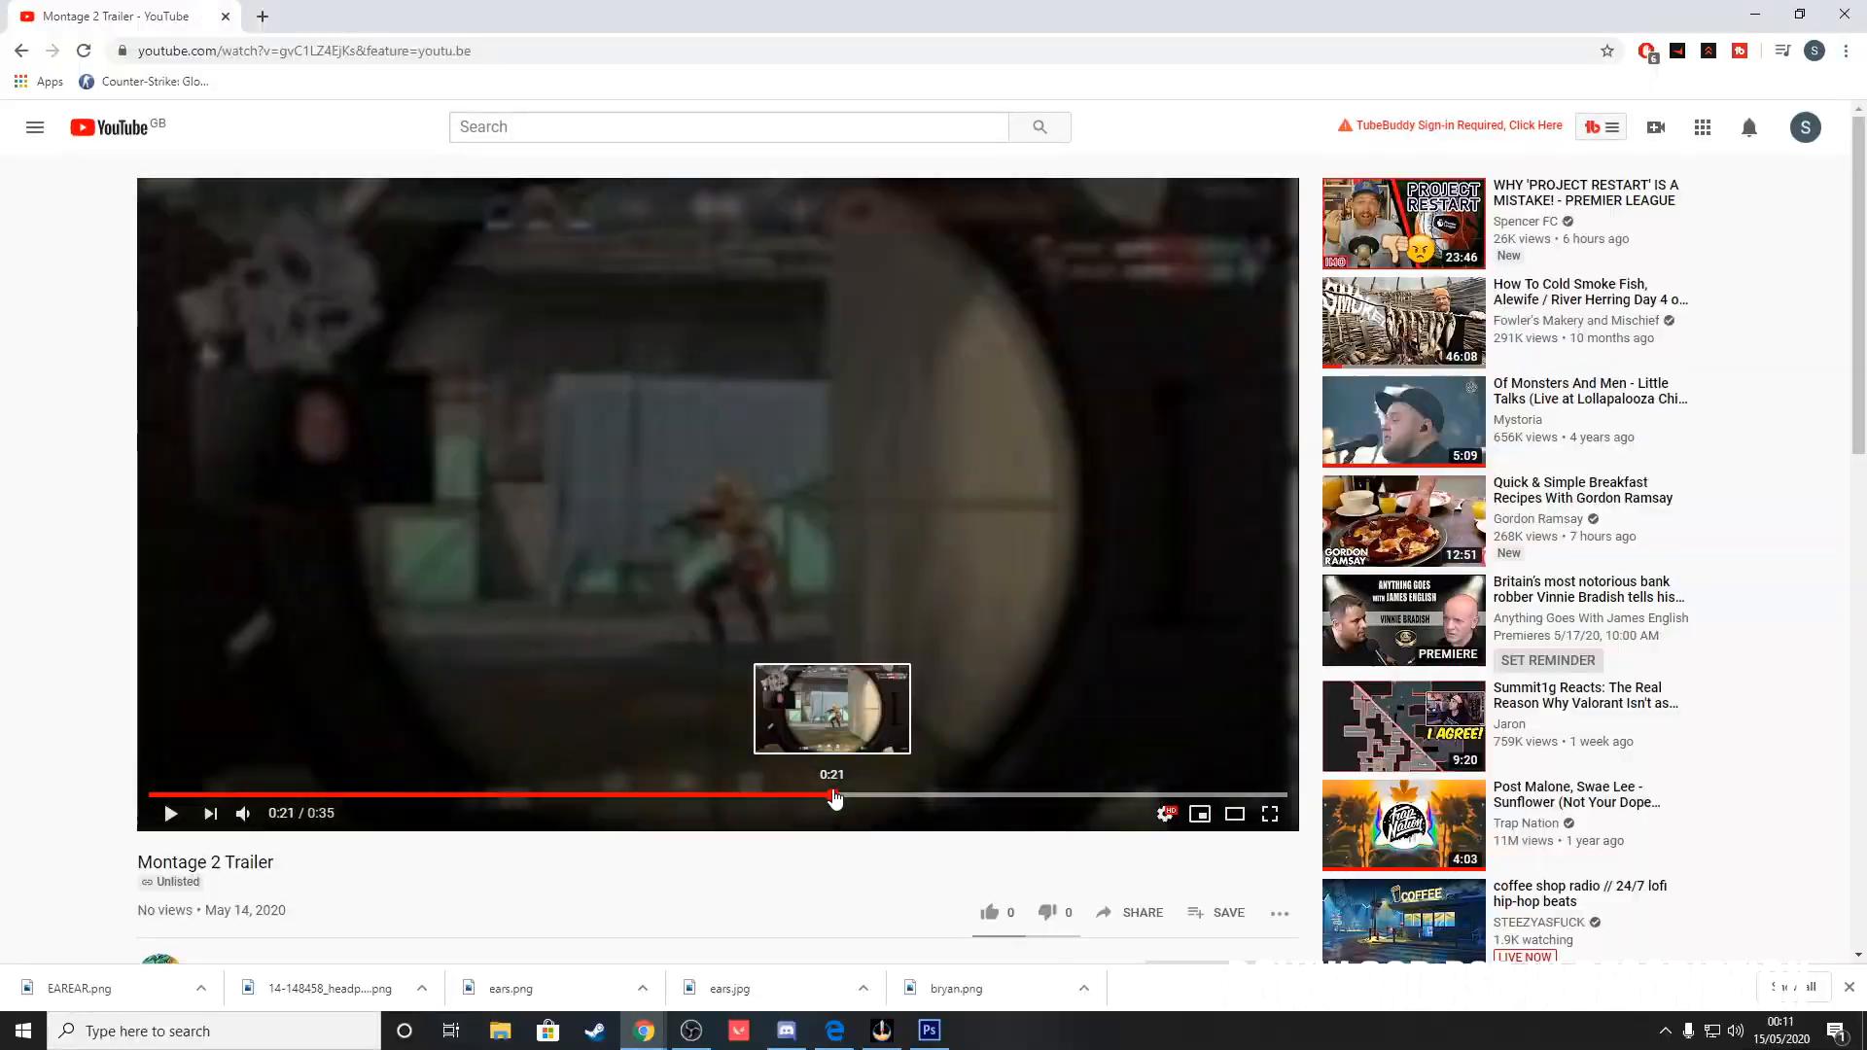
Step: Jump ahead to a later point in the Montage 2 Trailer video
left_click(927, 1031)
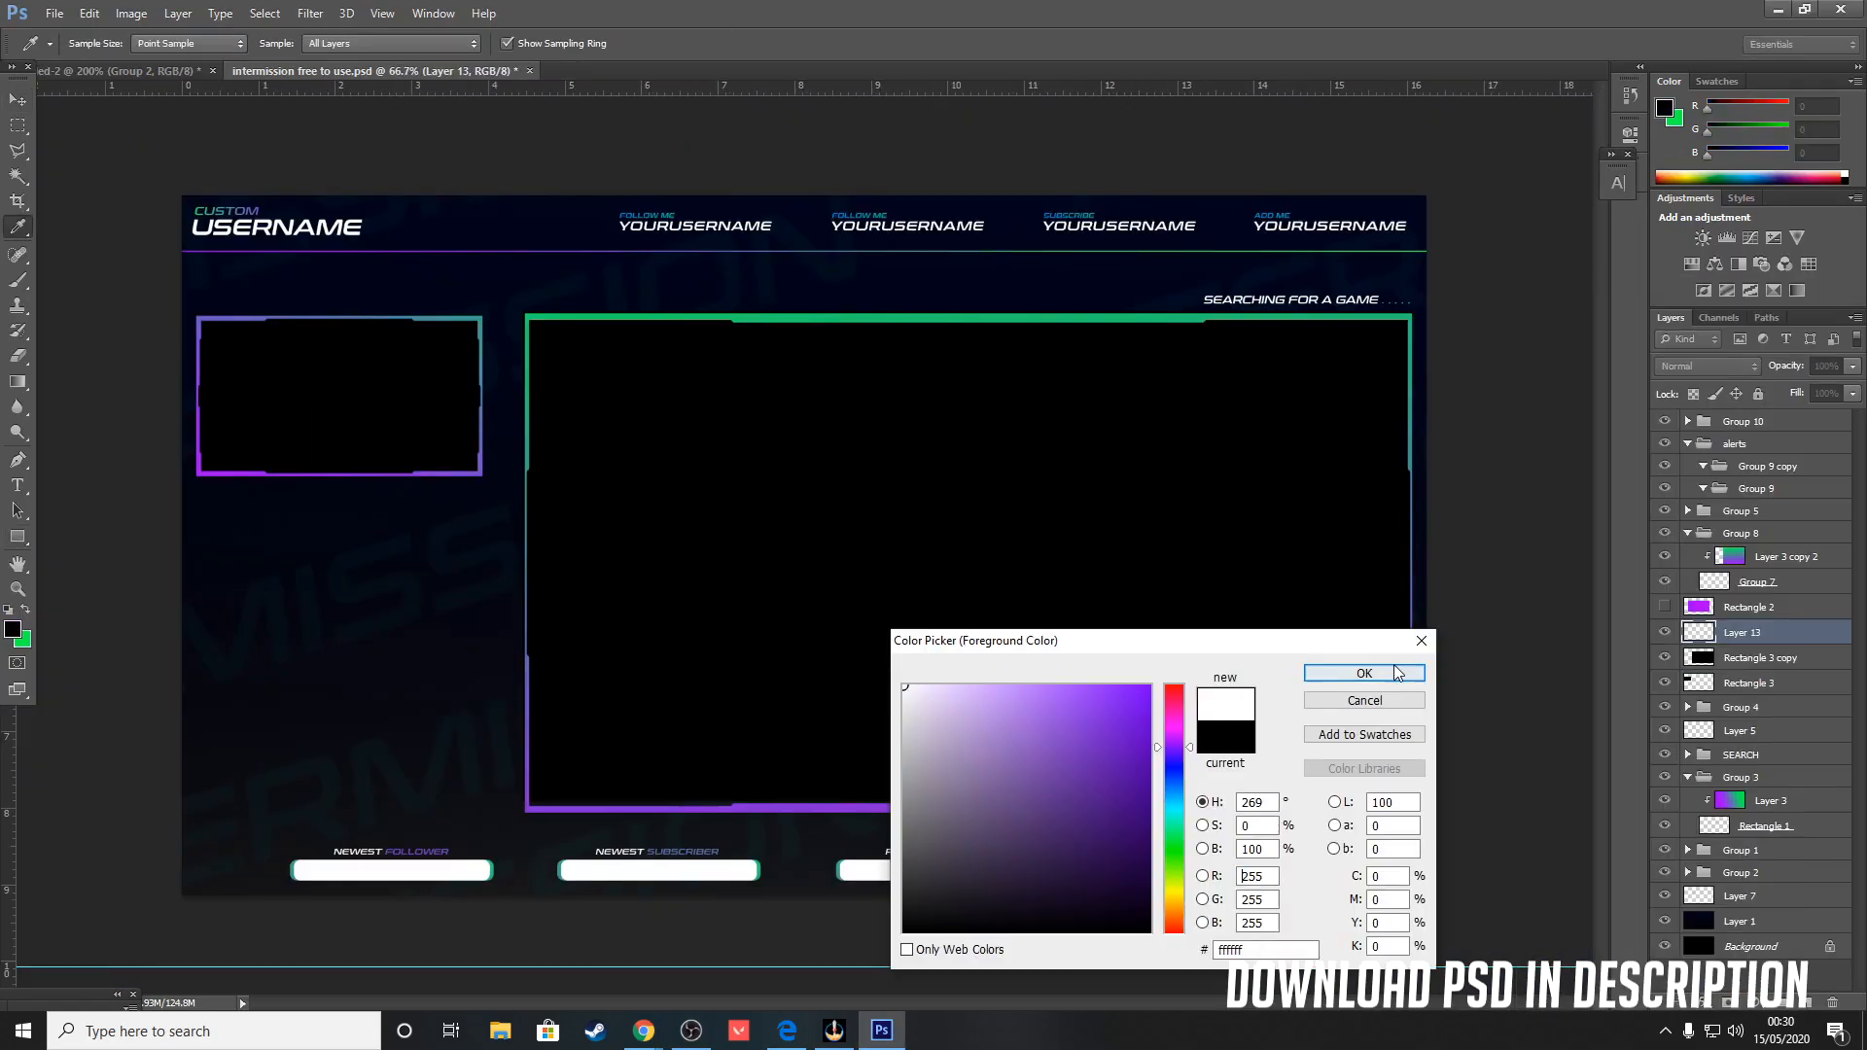
Step: Confirm white as the foreground colour for the alert bars
left_click(928, 1031)
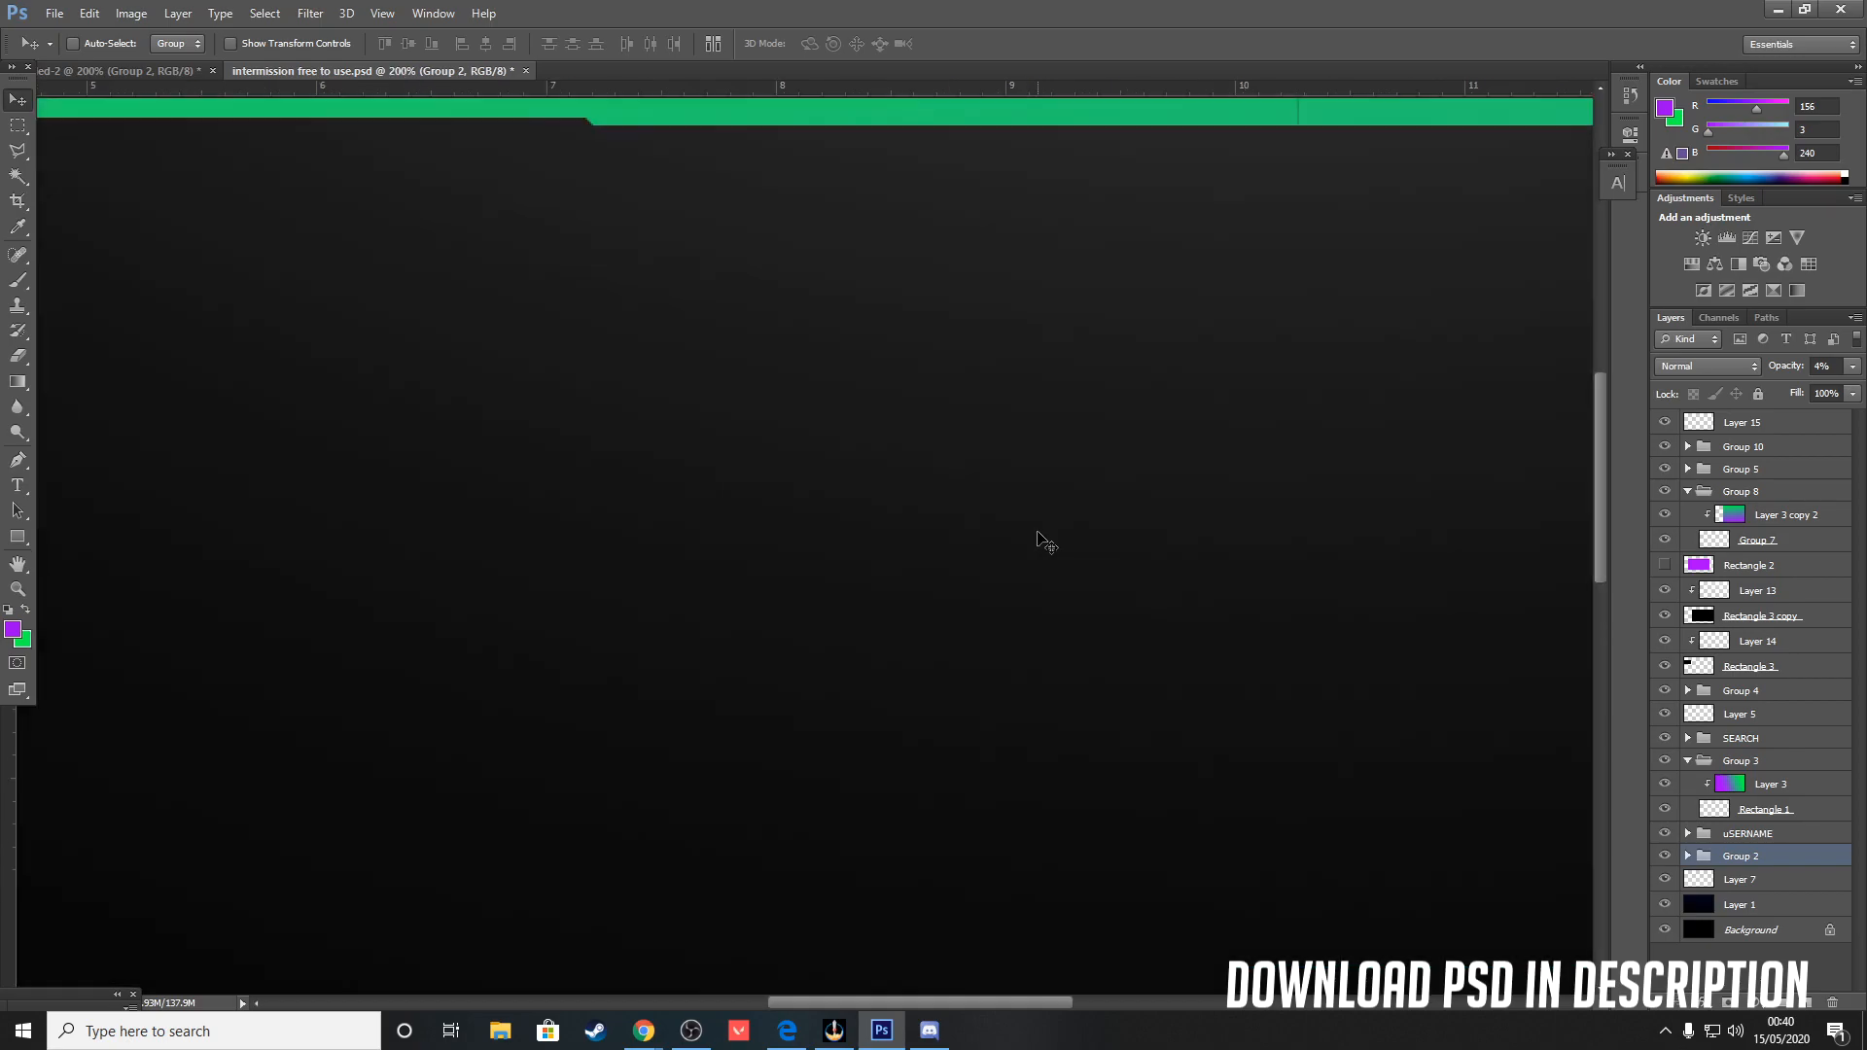
left_click(928, 1031)
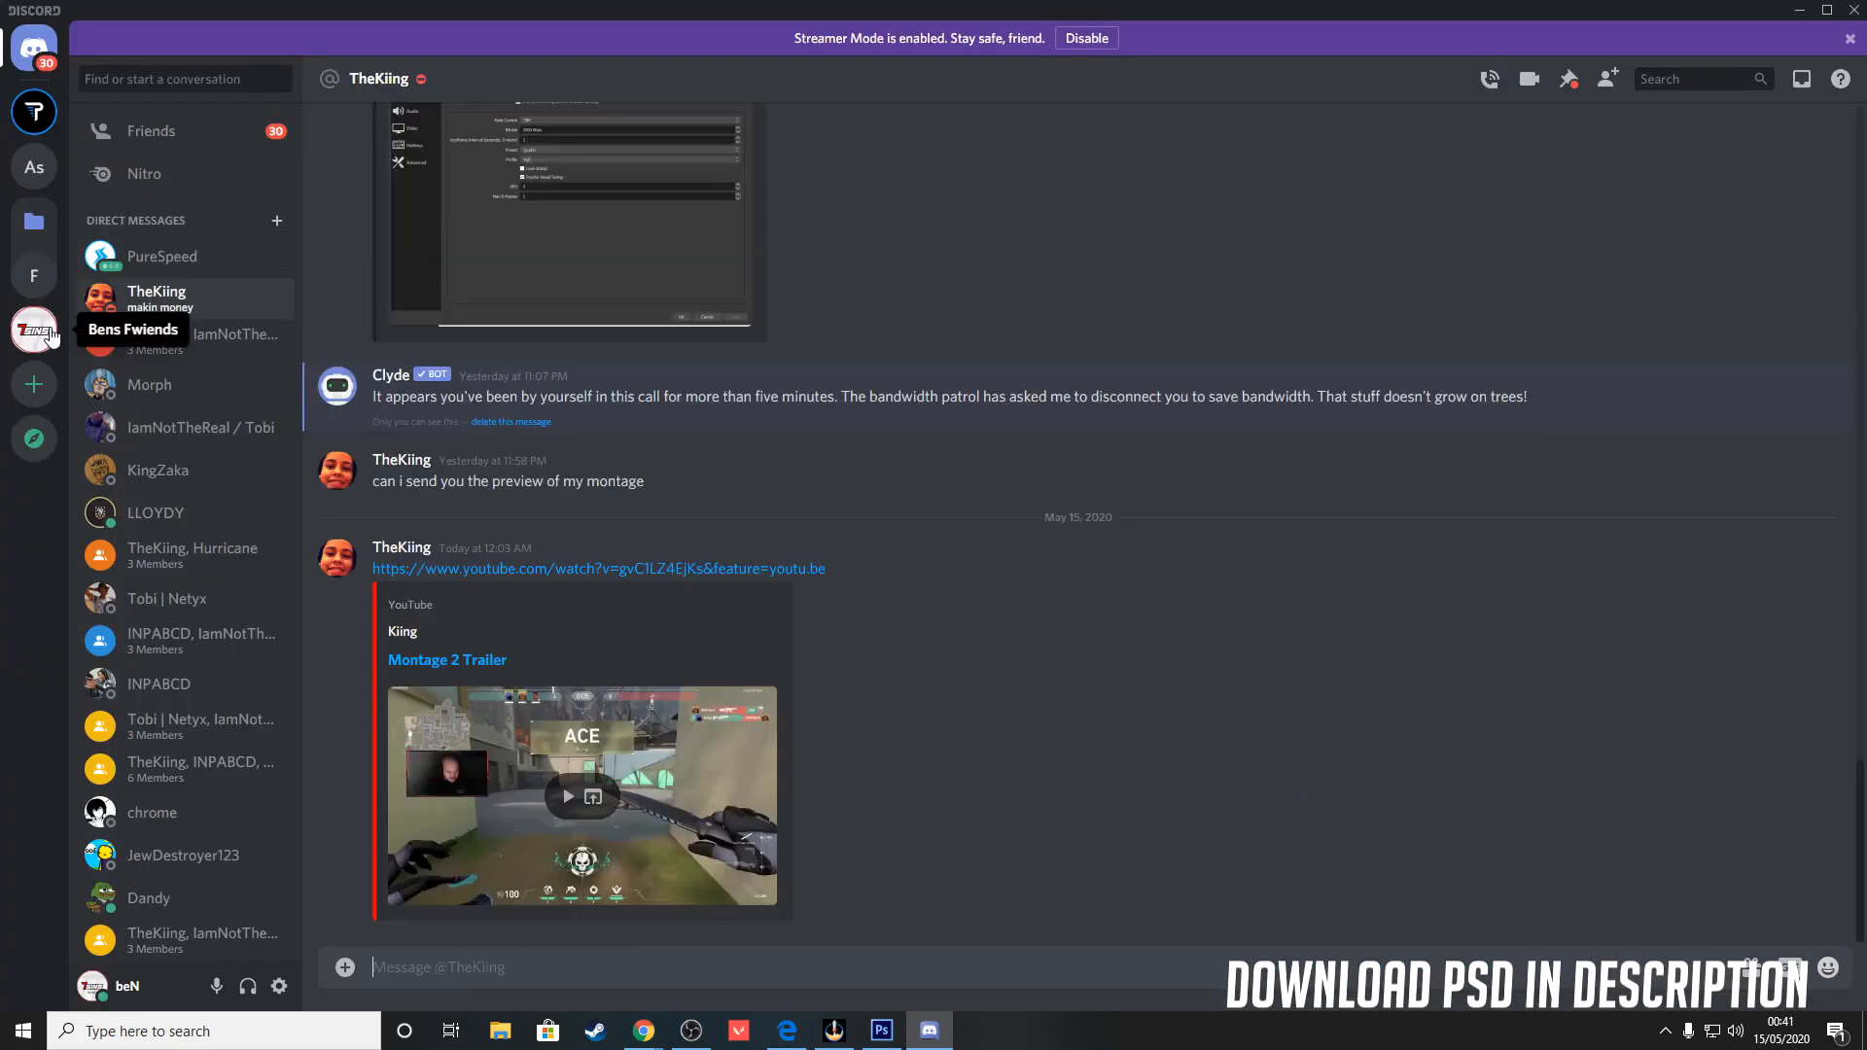
Step: Bring up Discord's direct message holding the Montage 2 Trailer link
left_click(880, 1031)
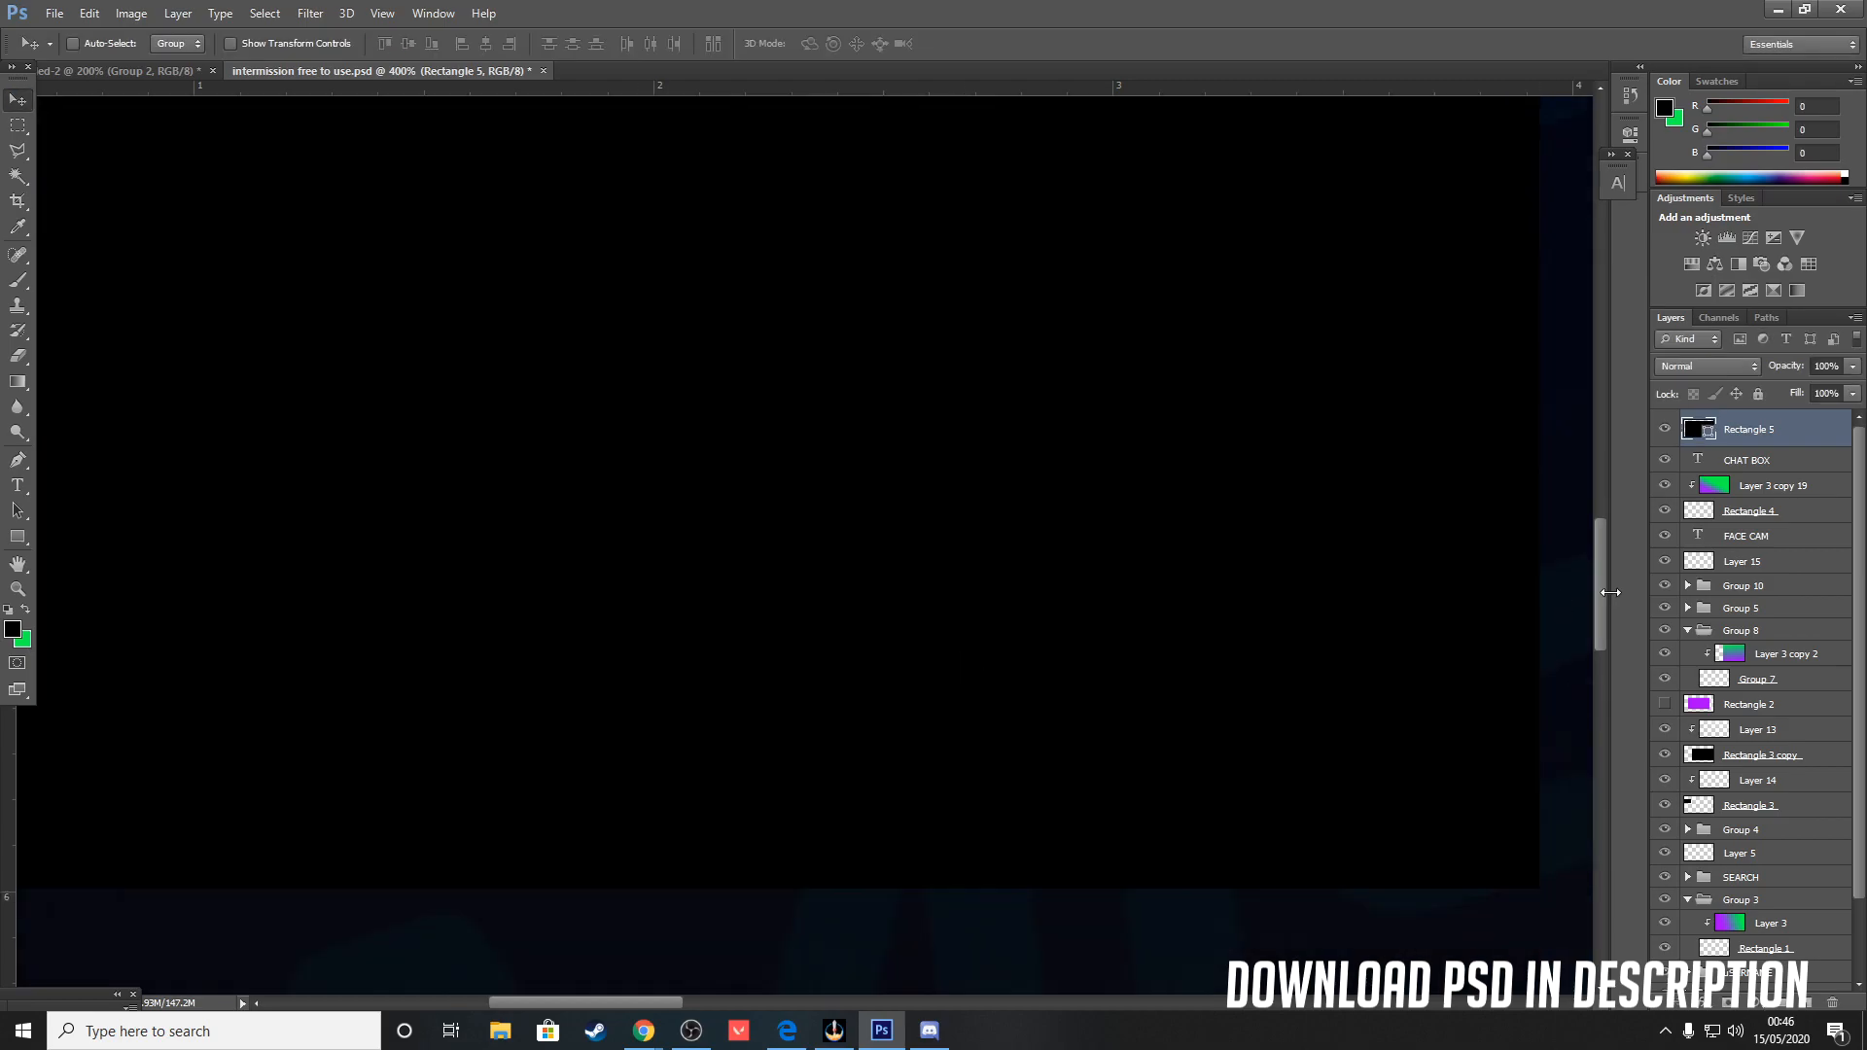
left_click(641, 1031)
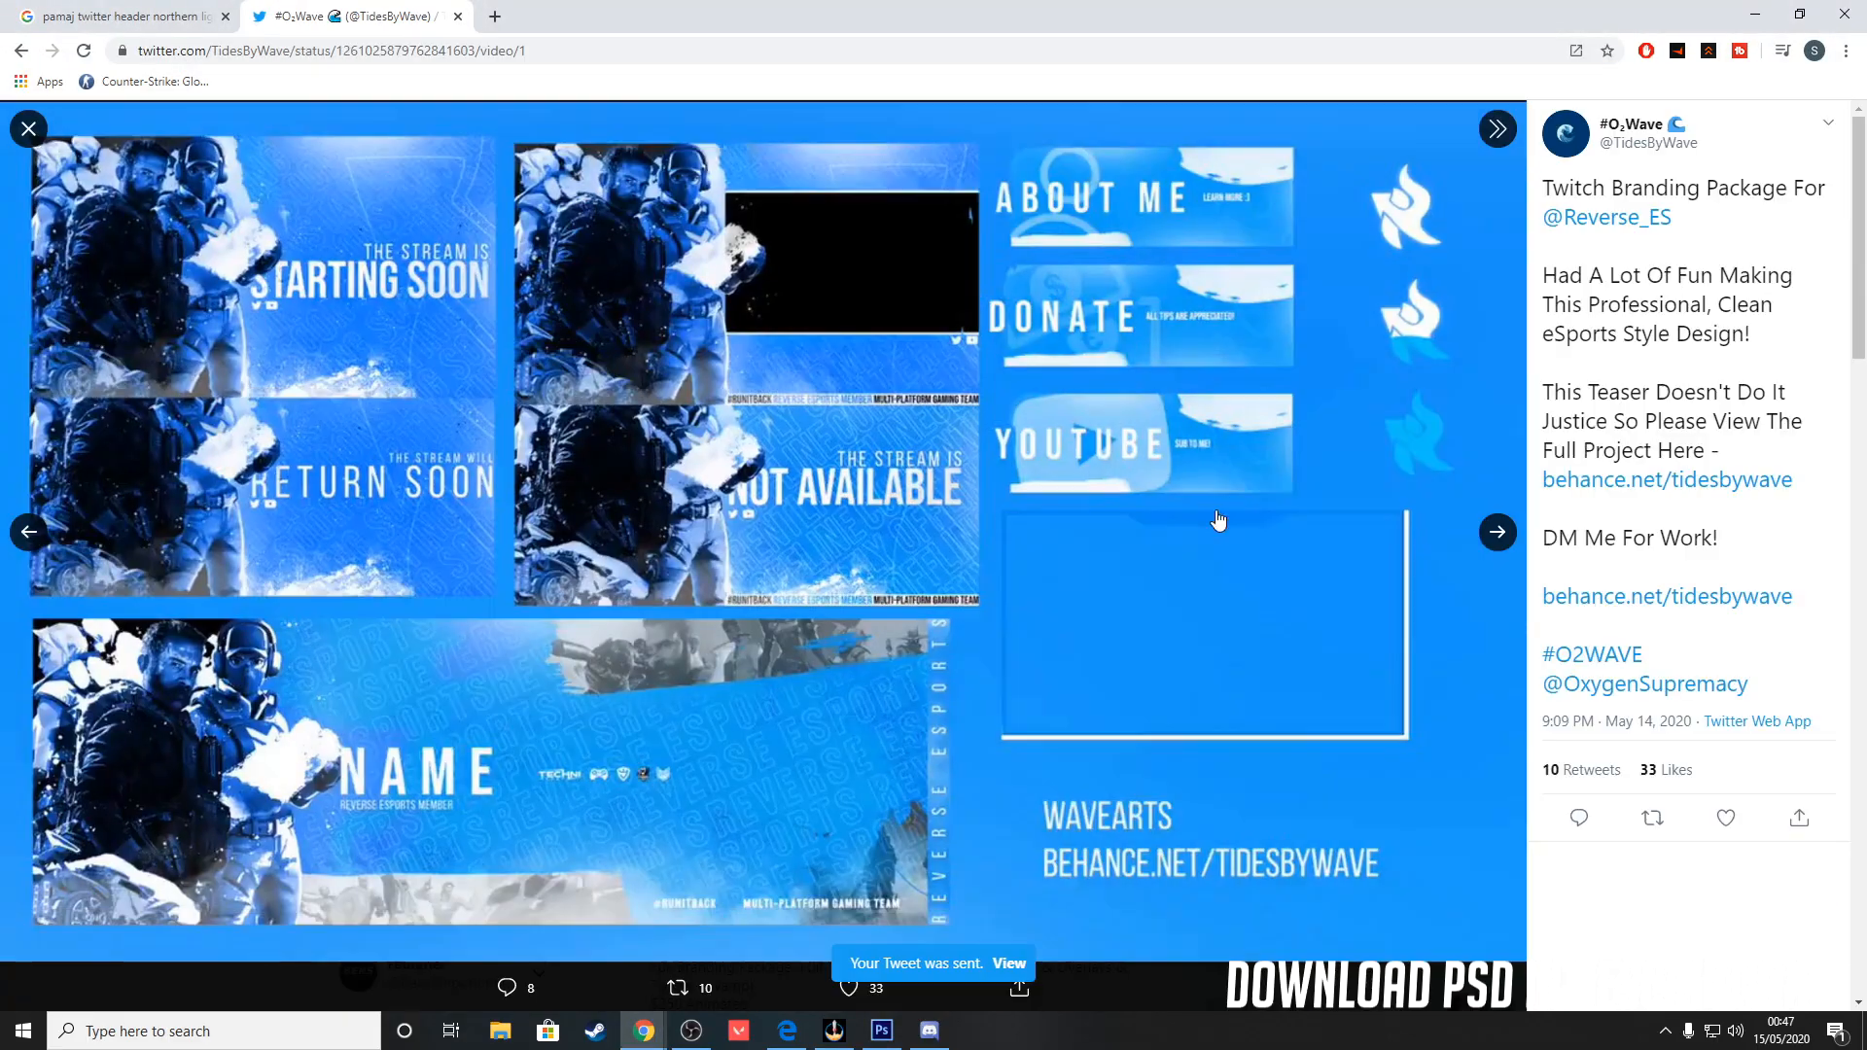
Step: Bring up the tweet's Twitch branding package image in Chrome
left_click(881, 1031)
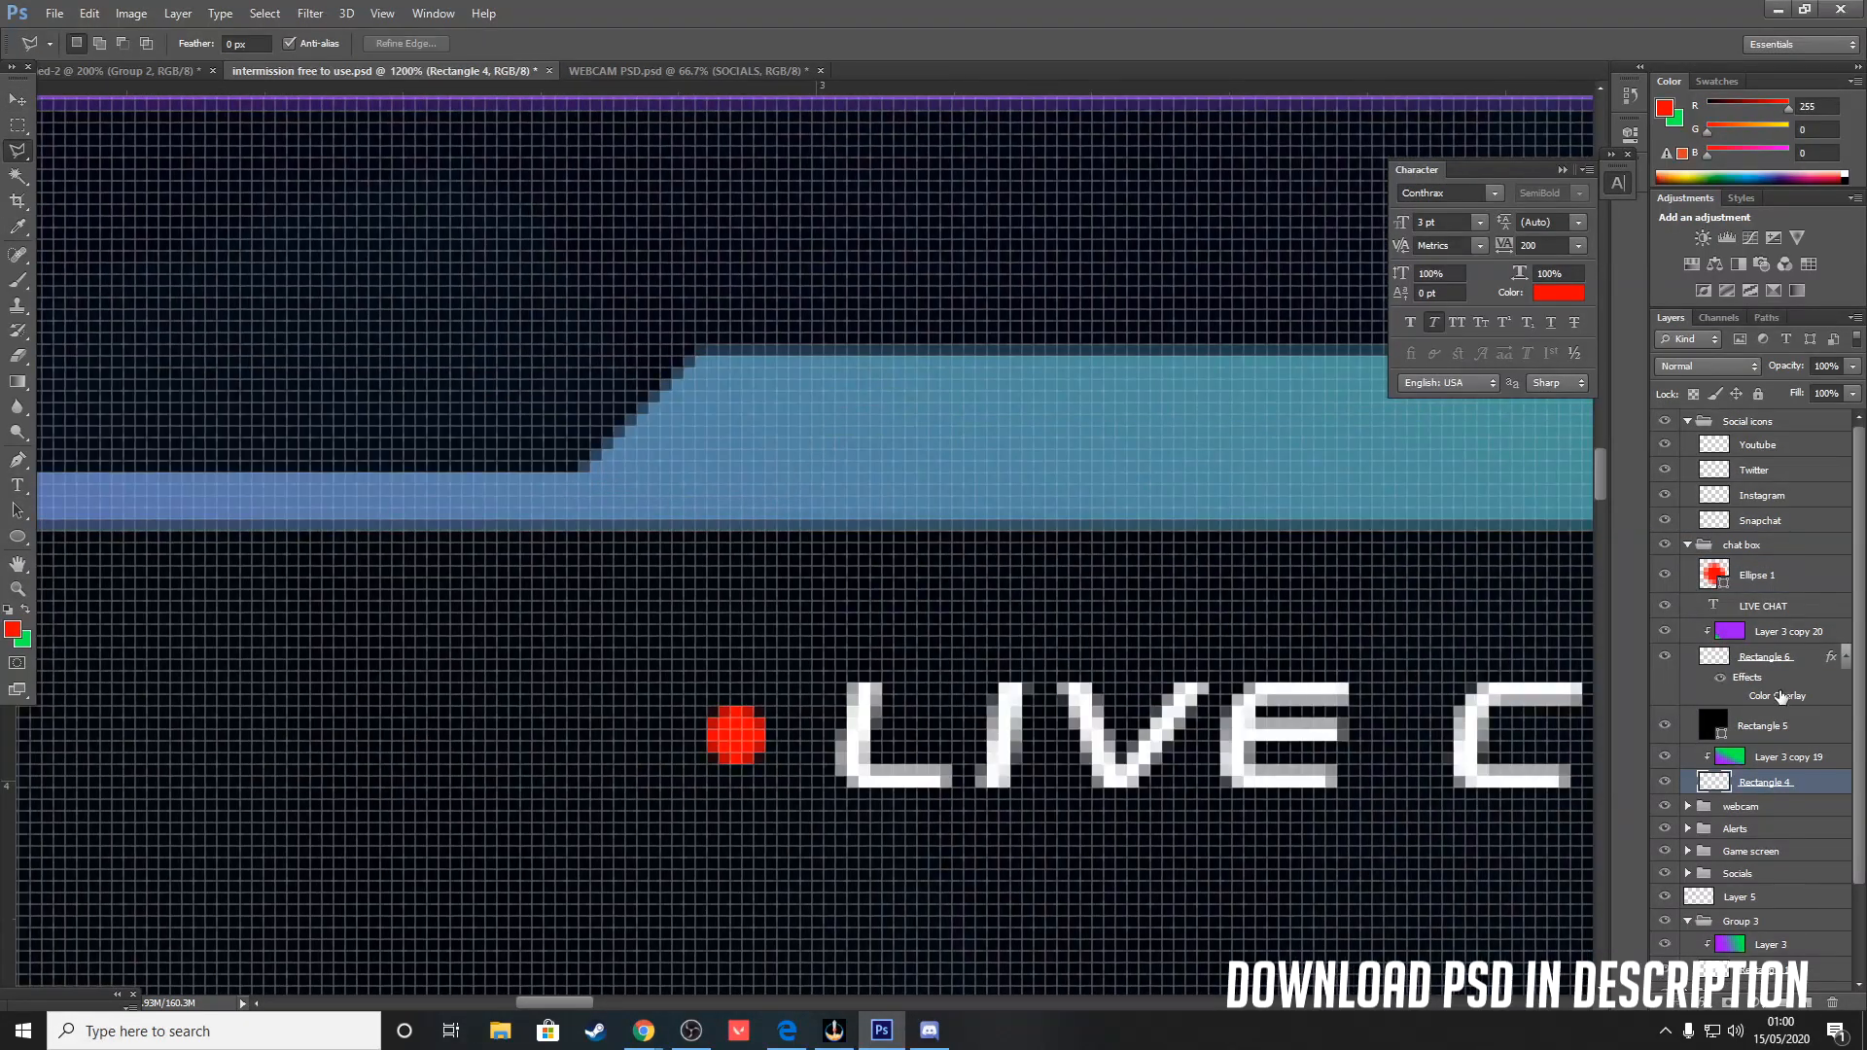
Step: Switch to the WEBCAM frame document with the social usernames bar
left_click(662, 70)
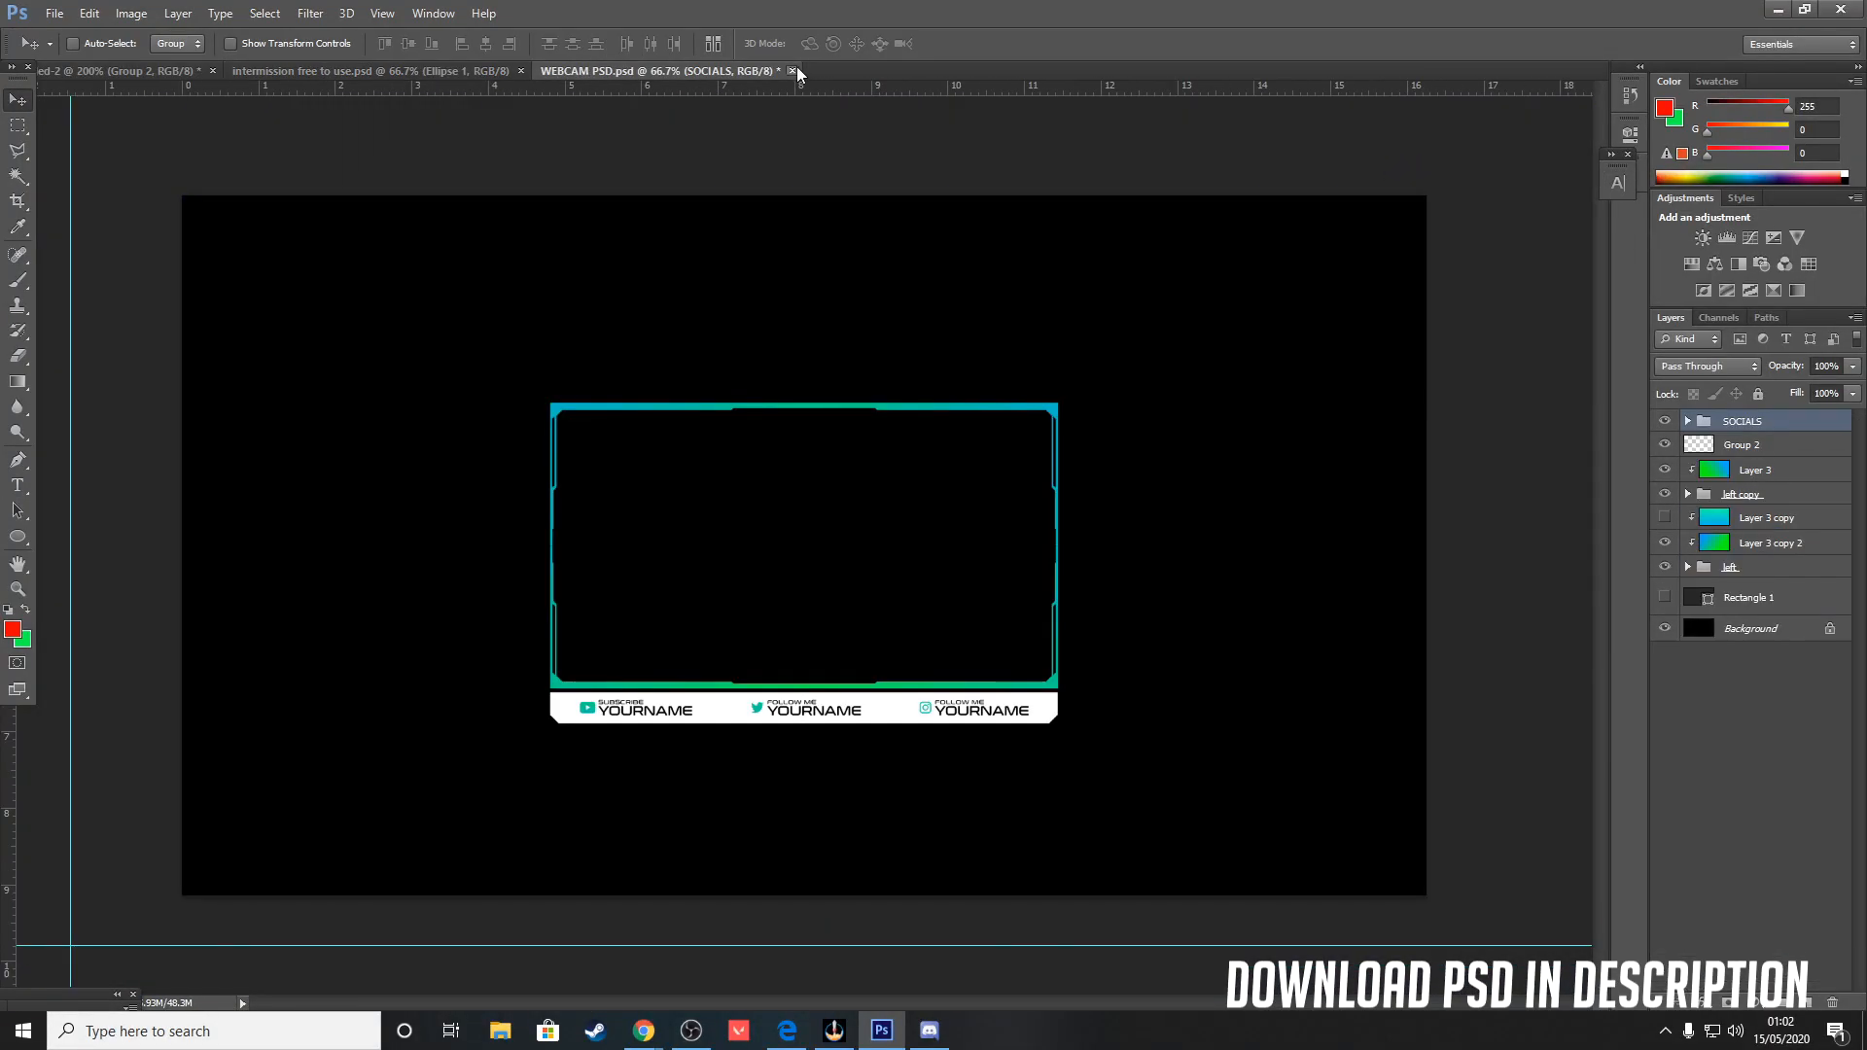